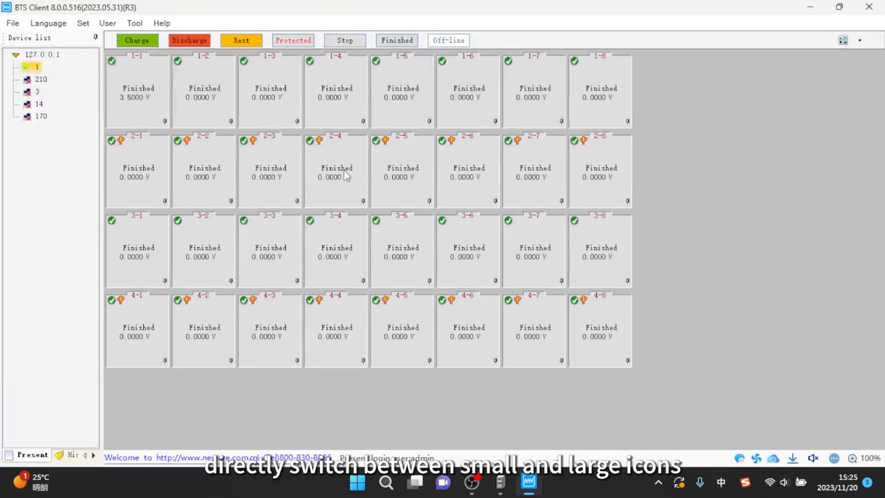
{"action": "mouse_move", "coordinate": [75, 226]}
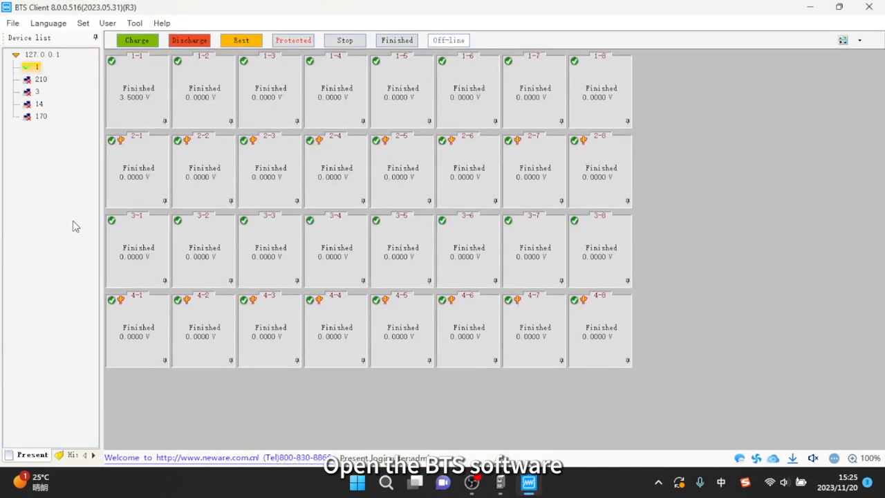
{"action": "mouse_move", "coordinate": [83, 220]}
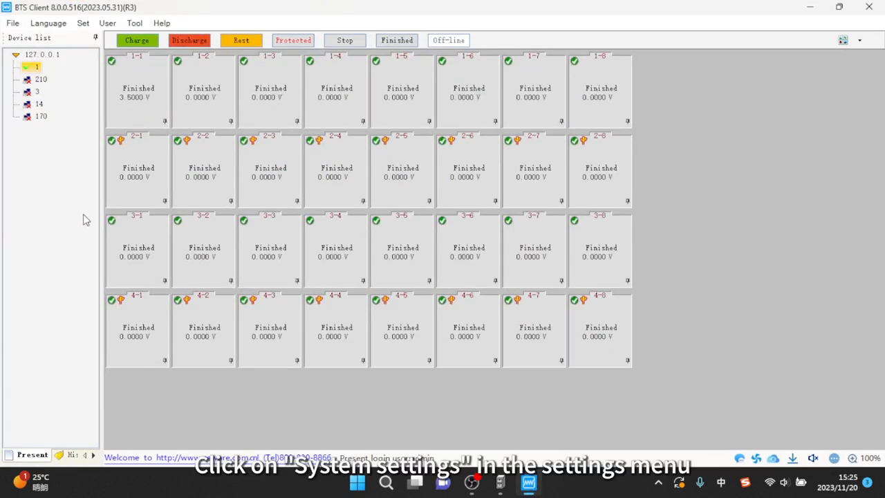
Step: In System settings > Display settings, toggle the Small icon view type off and back on
{"action": "left_click", "coordinate": [82, 22]}
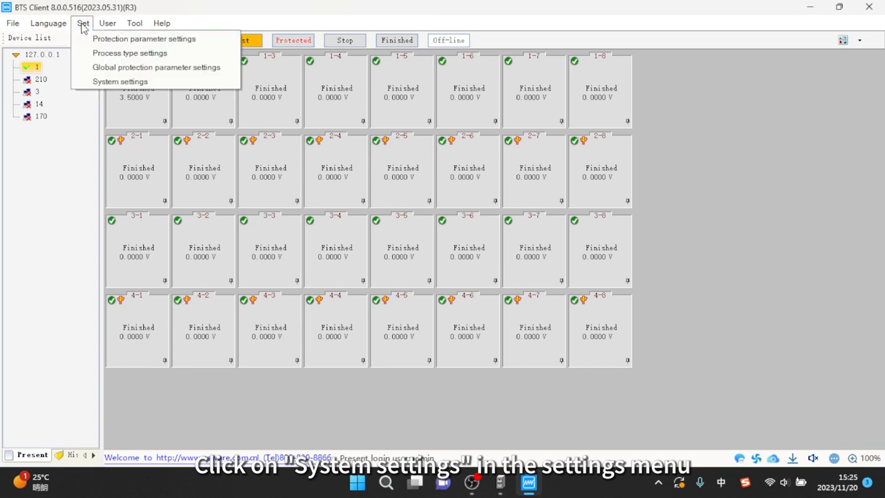
{"action": "left_click", "coordinate": [119, 81]}
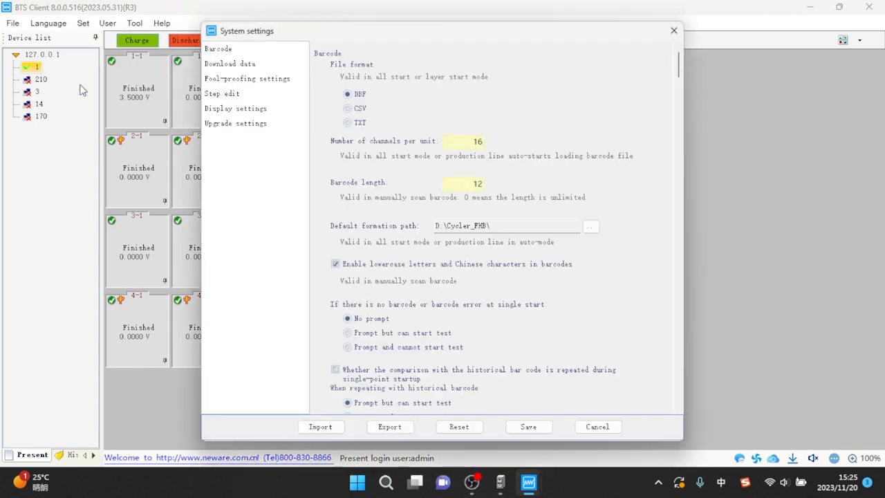
{"action": "left_click", "coordinate": [235, 108]}
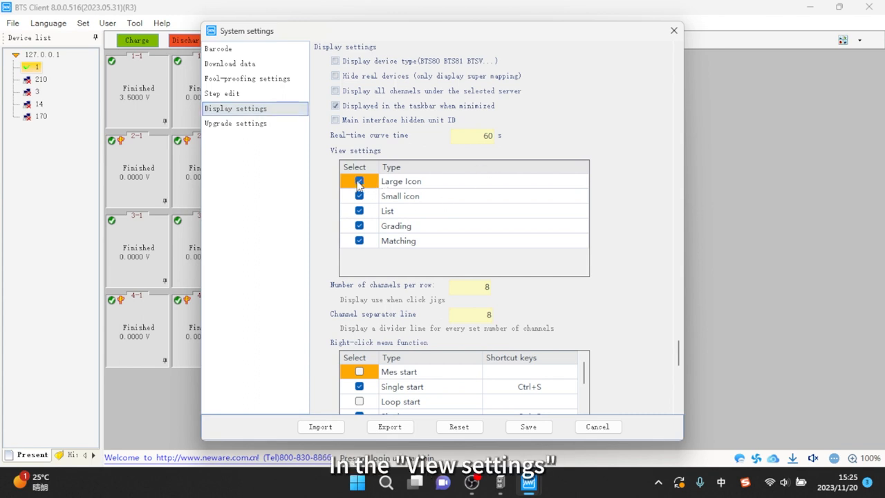
{"action": "left_click", "coordinate": [359, 181]}
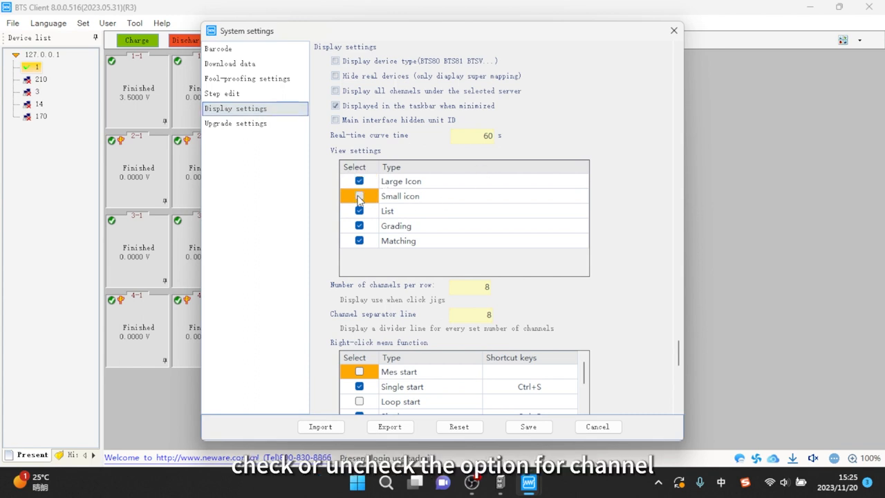
{"action": "left_click", "coordinate": [358, 196]}
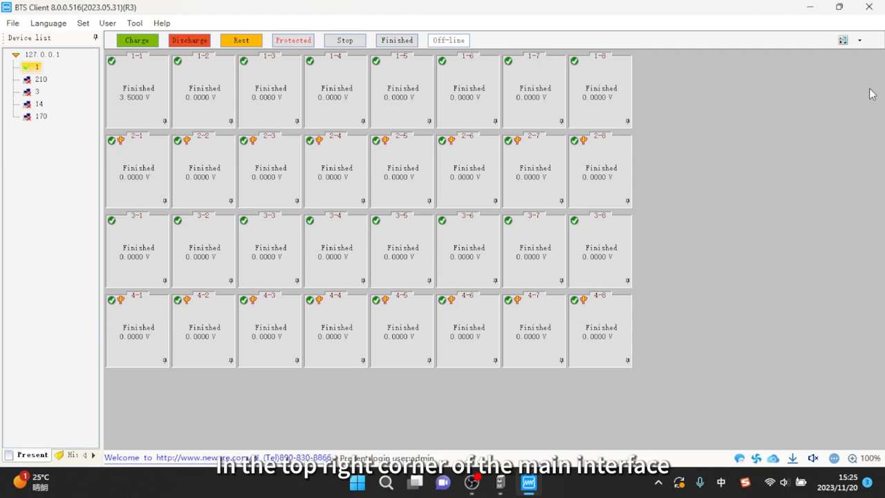
Step: Switch the channel grid to Small icon view, then back to Large Icon
{"action": "left_click", "coordinate": [858, 40]}
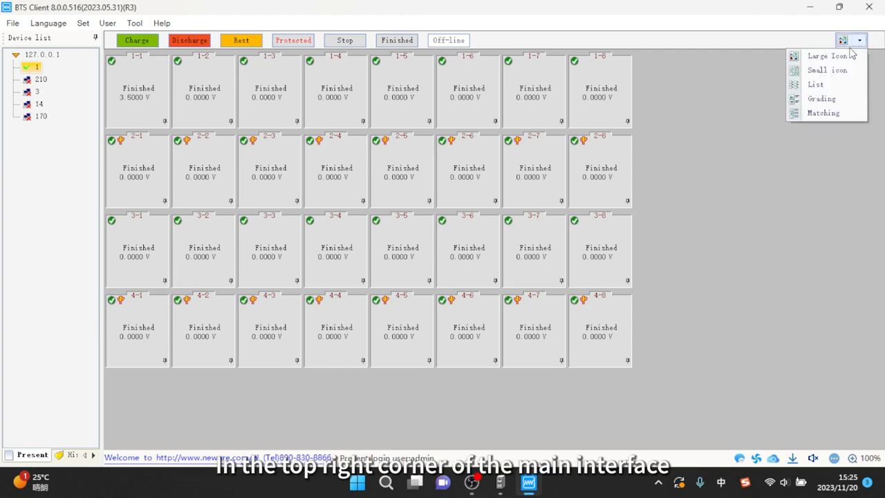
{"action": "left_click", "coordinate": [827, 70]}
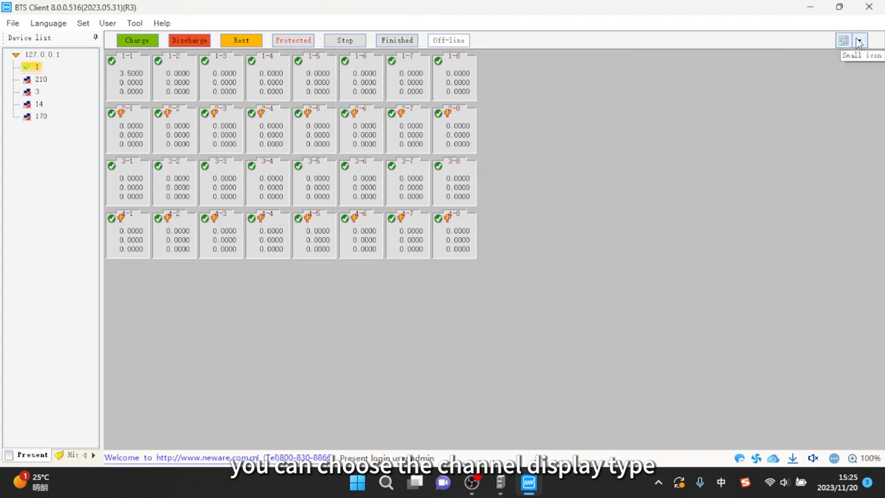
{"action": "left_click", "coordinate": [842, 40]}
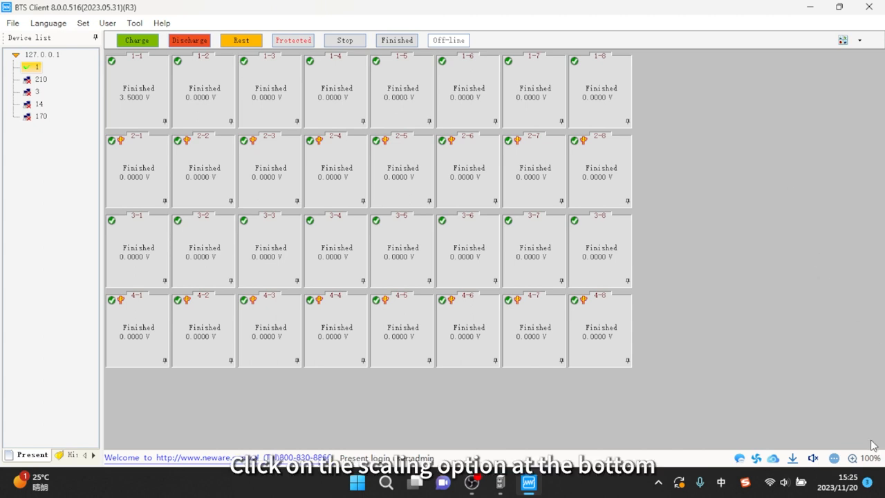
Step: Drag the Icon Size slider to 131%, leaving font size at 9
{"action": "left_click", "coordinate": [853, 459]}
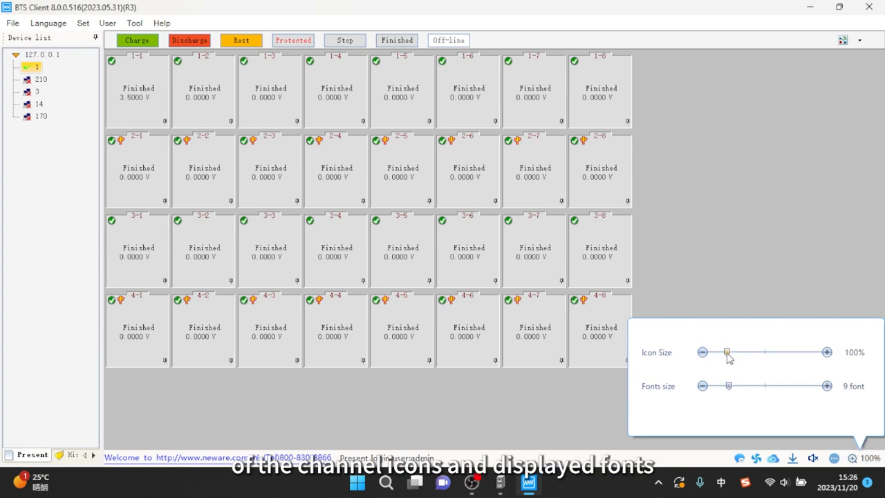
{"action": "left_click_drag", "start_coordinate": [727, 352], "coordinate": [736, 352]}
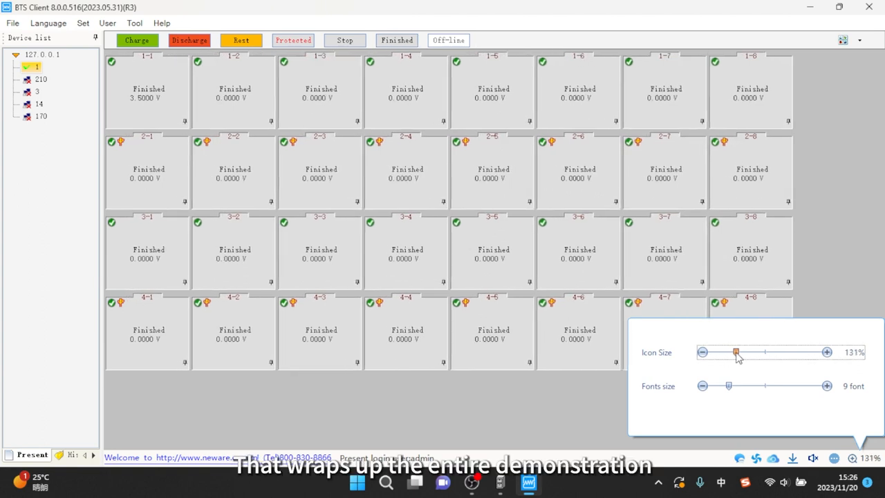